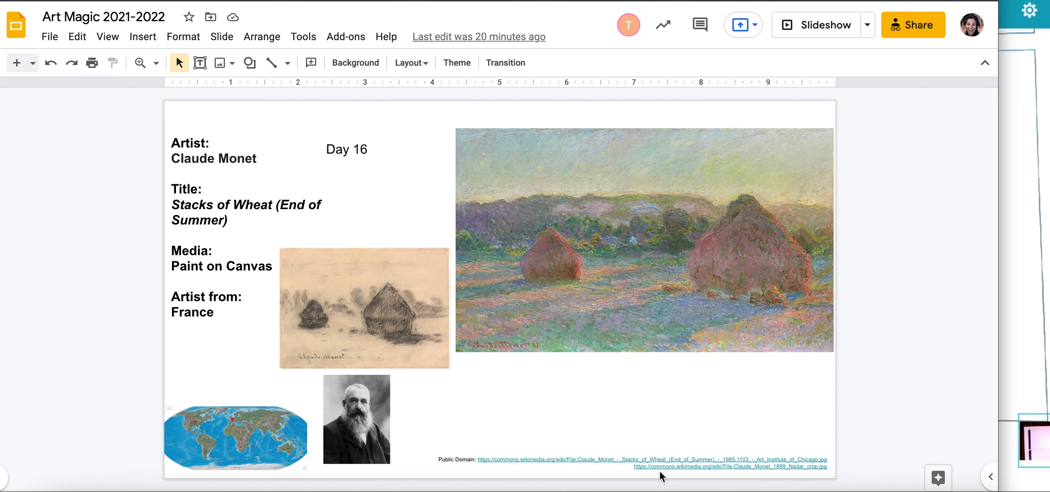
{"action": "mouse_move", "coordinate": [363, 207]}
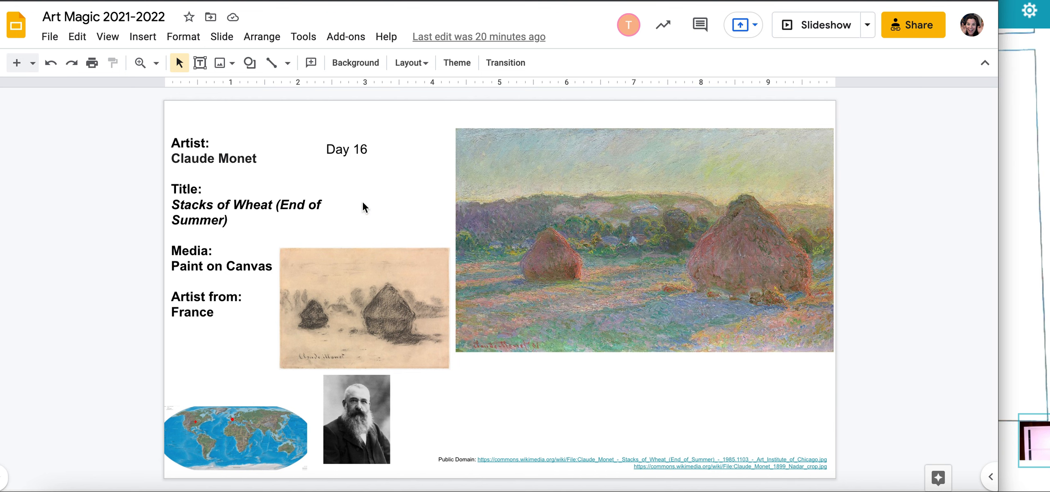
{"action": "mouse_move", "coordinate": [387, 180]}
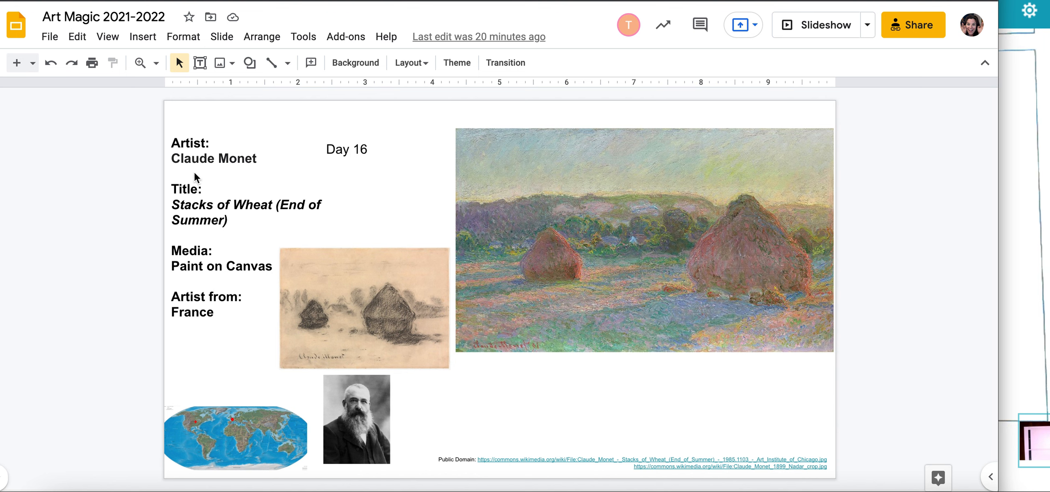
{"action": "mouse_move", "coordinate": [212, 213]}
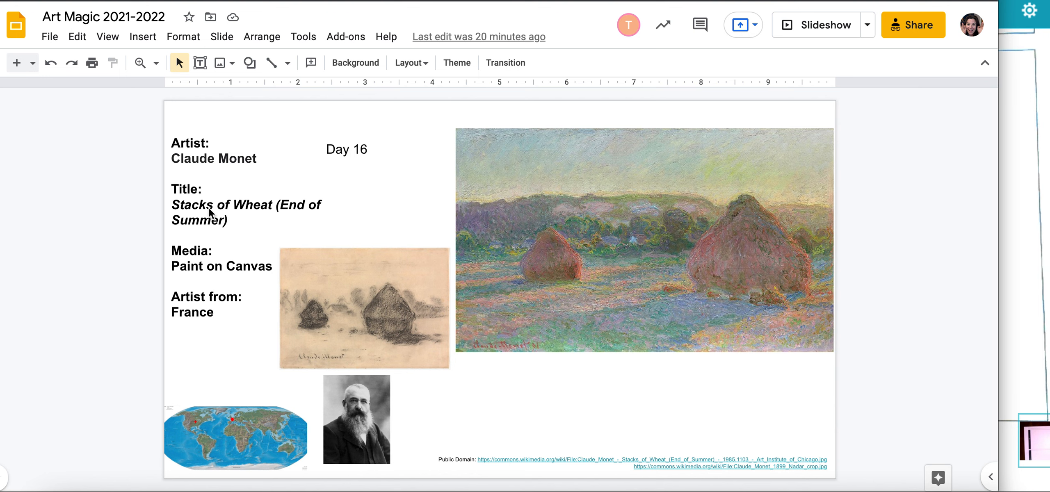
{"action": "mouse_move", "coordinate": [262, 213]}
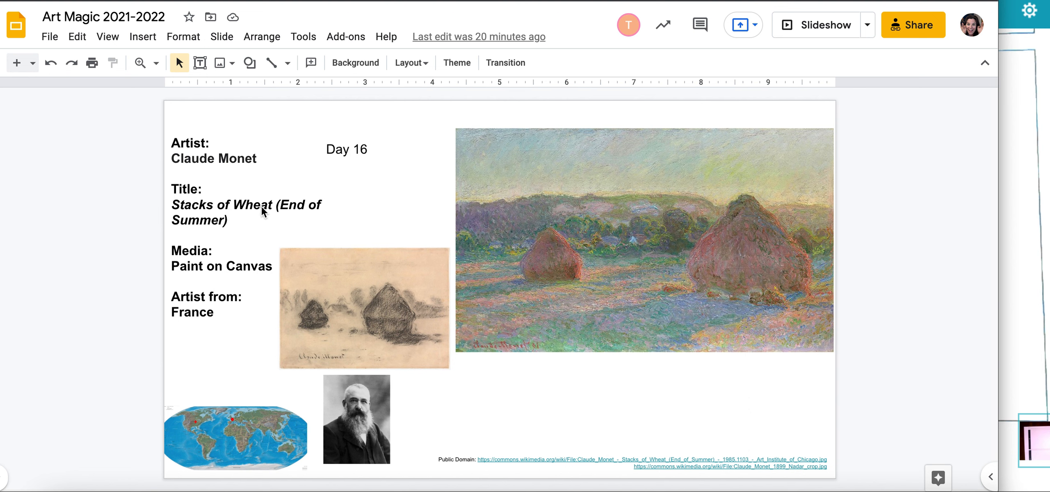
{"action": "mouse_move", "coordinate": [408, 214]}
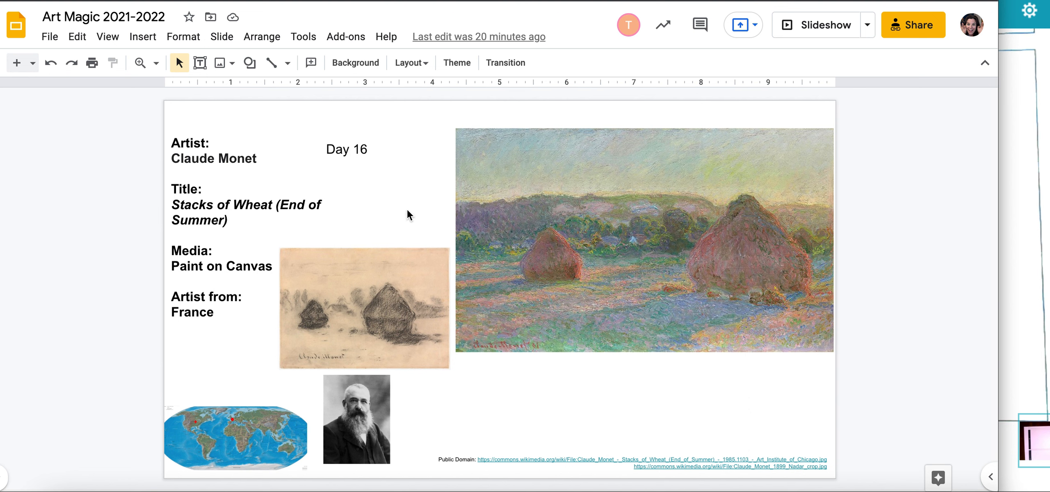
{"action": "mouse_move", "coordinate": [692, 255]}
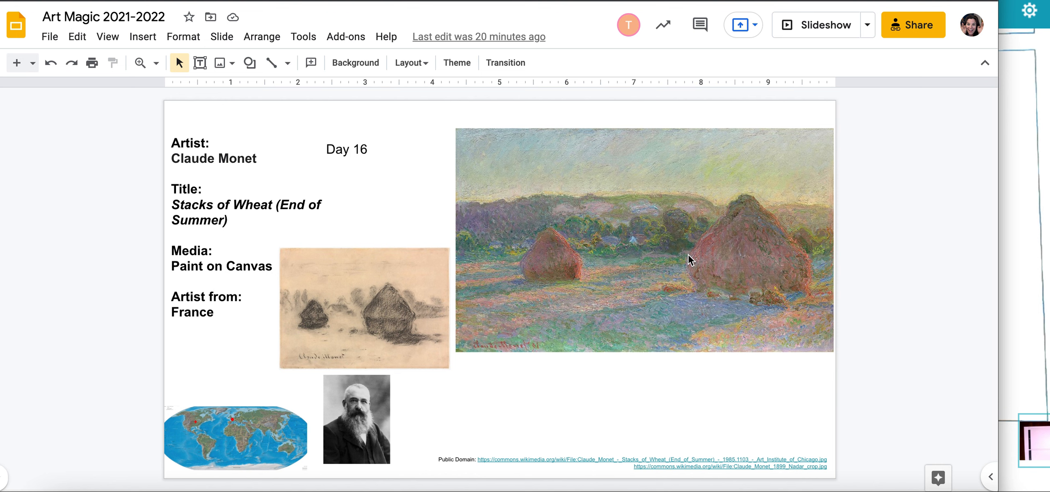
{"action": "mouse_move", "coordinate": [609, 245]}
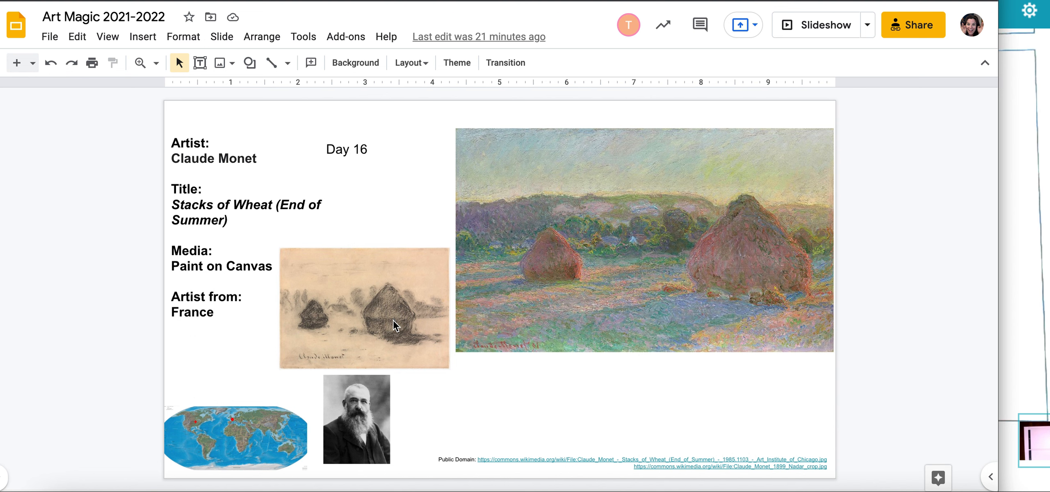
{"action": "mouse_move", "coordinate": [231, 312]}
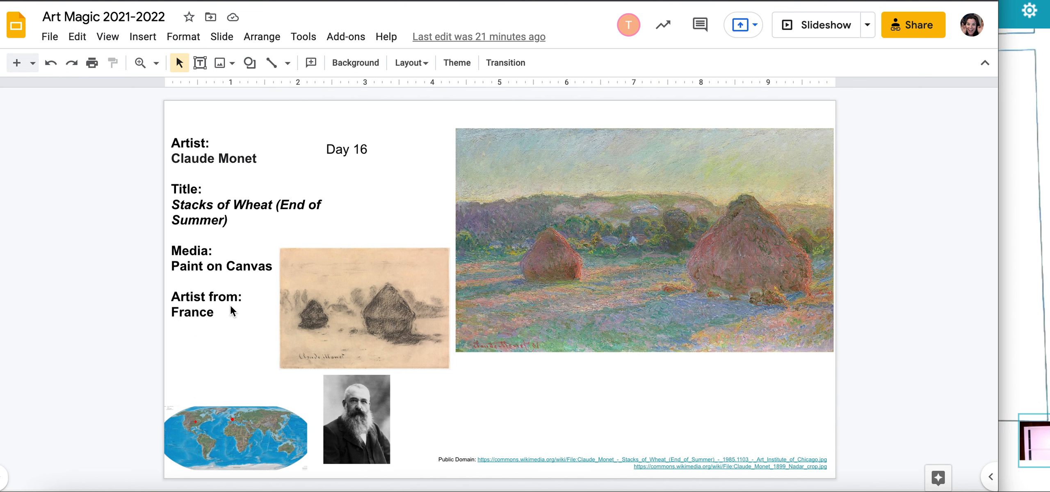
{"action": "mouse_move", "coordinate": [366, 418]}
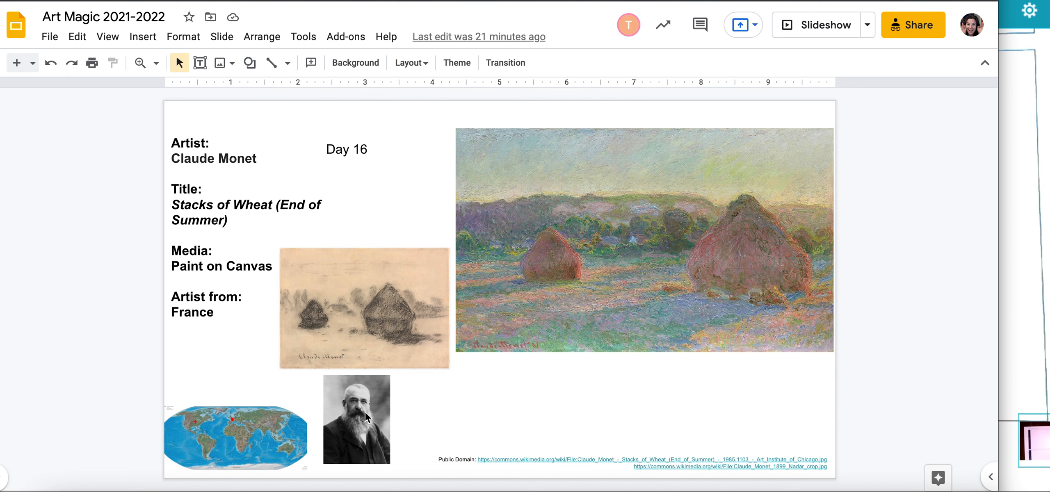
{"action": "mouse_move", "coordinate": [748, 355]}
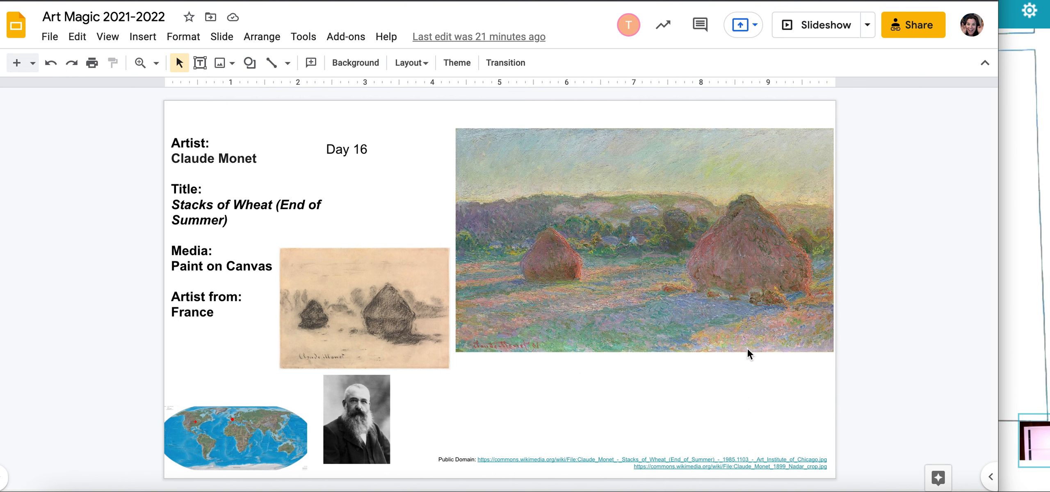
{"action": "mouse_move", "coordinate": [998, 300]}
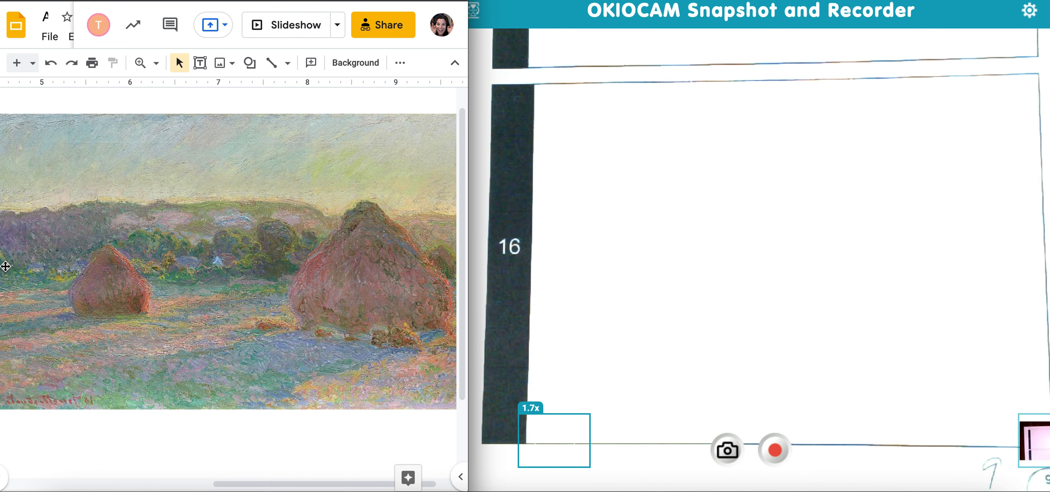
{"action": "mouse_move", "coordinate": [75, 285]}
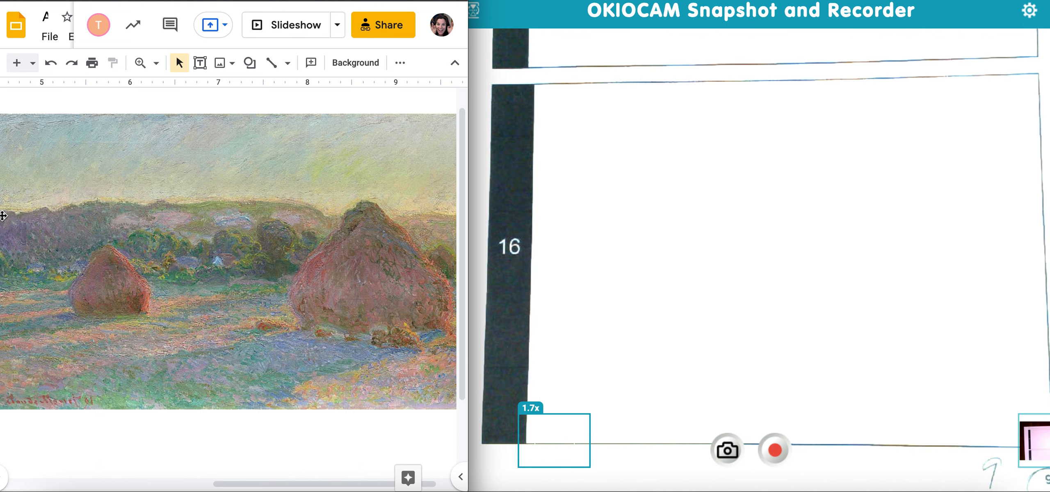
{"action": "mouse_move", "coordinate": [333, 216]}
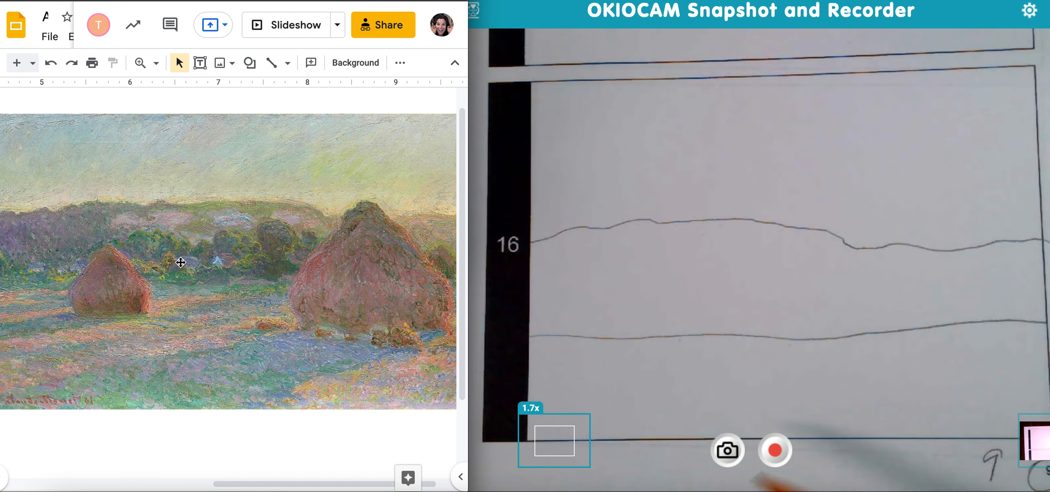
{"action": "mouse_move", "coordinate": [334, 334]}
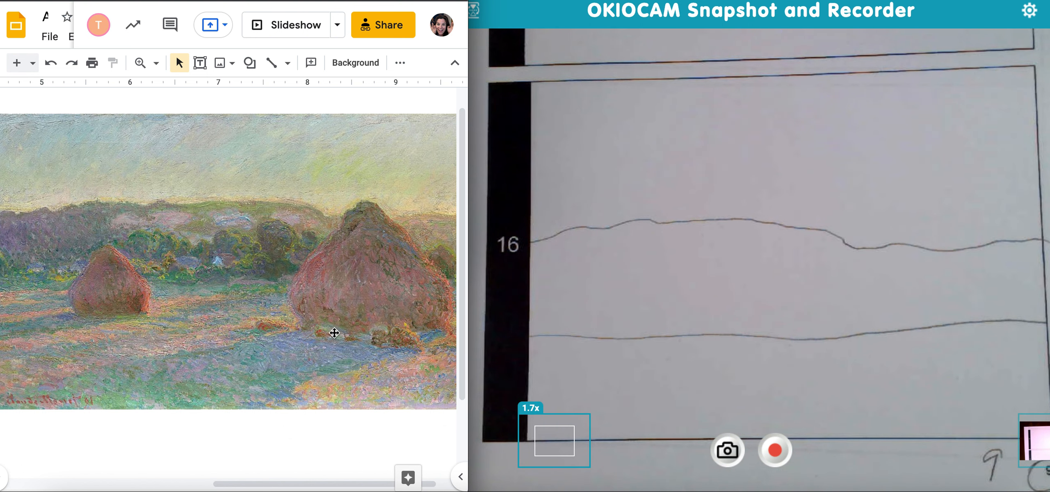